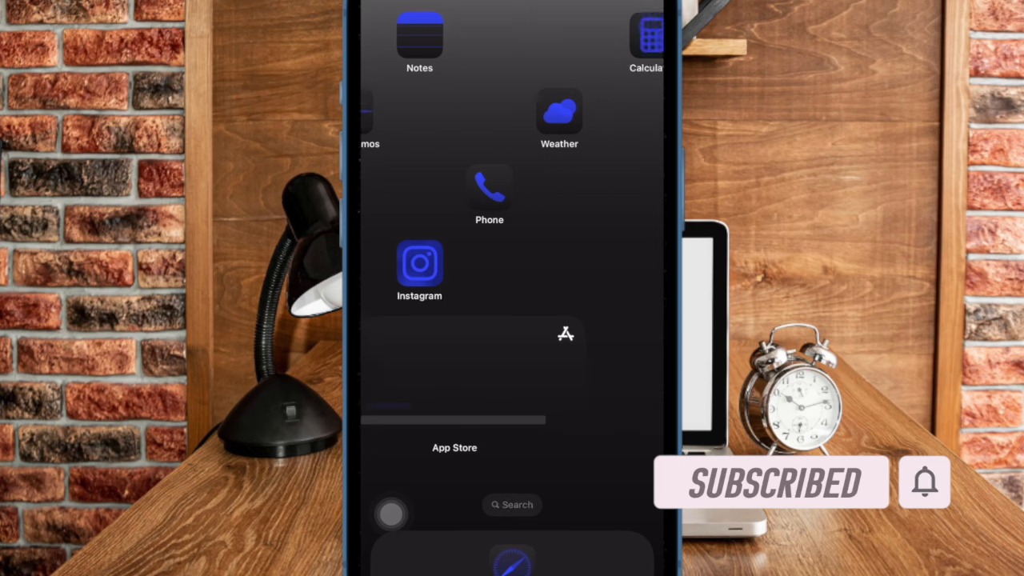
# Swipe across the Home Screen pages to reach the Utilities folder.
pyautogui.hscroll(-3)
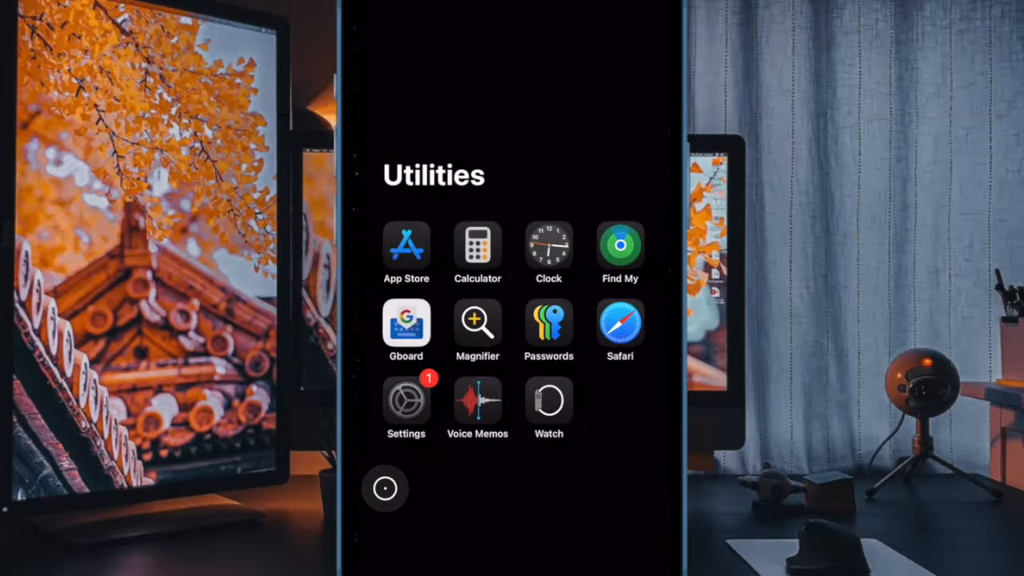
# Launch Settings and scroll down toward Privacy & Security and its Security section.
pyautogui.click(407, 398)
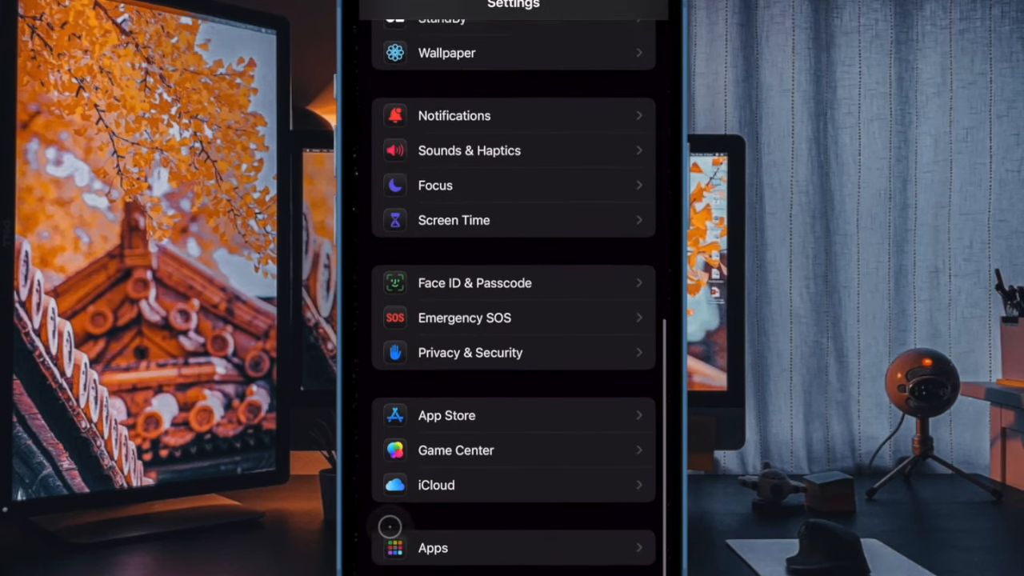
pyautogui.scroll(-3)
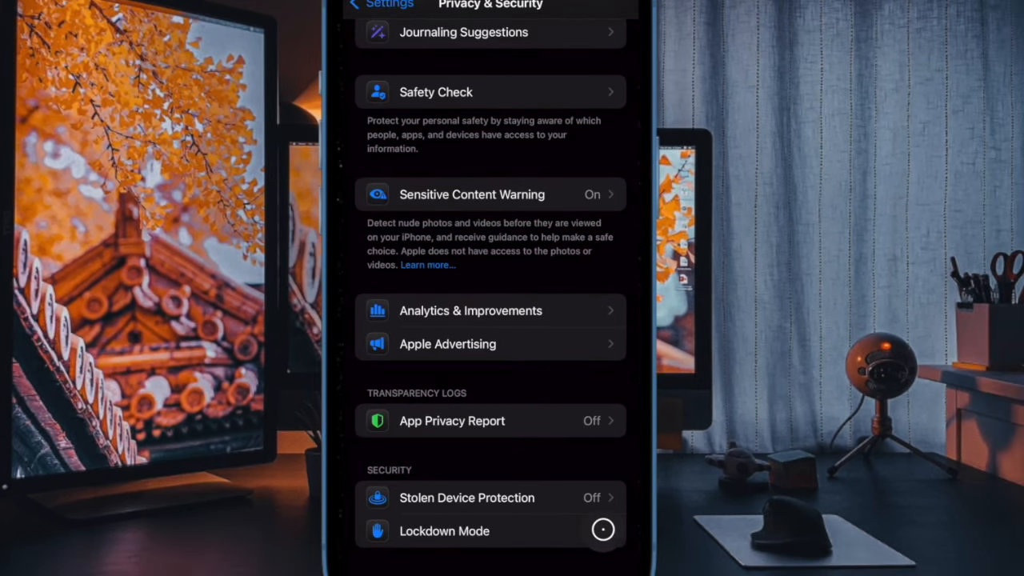
# Enter Lockdown Mode and choose Turn On Lockdown Mode to show its restrictions sheet.
pyautogui.click(444, 531)
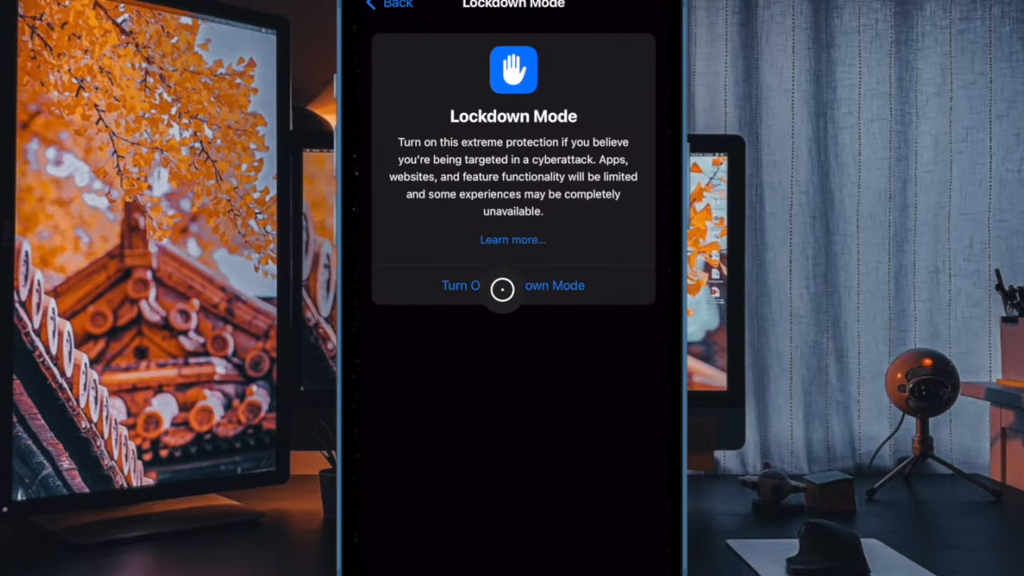
pyautogui.click(512, 285)
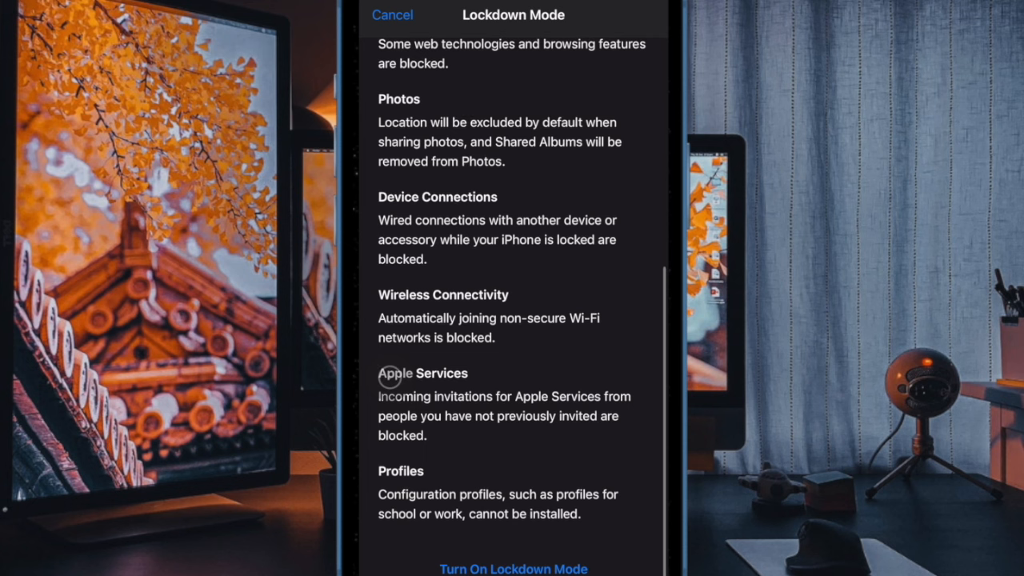
pyautogui.moveTo(400, 560)
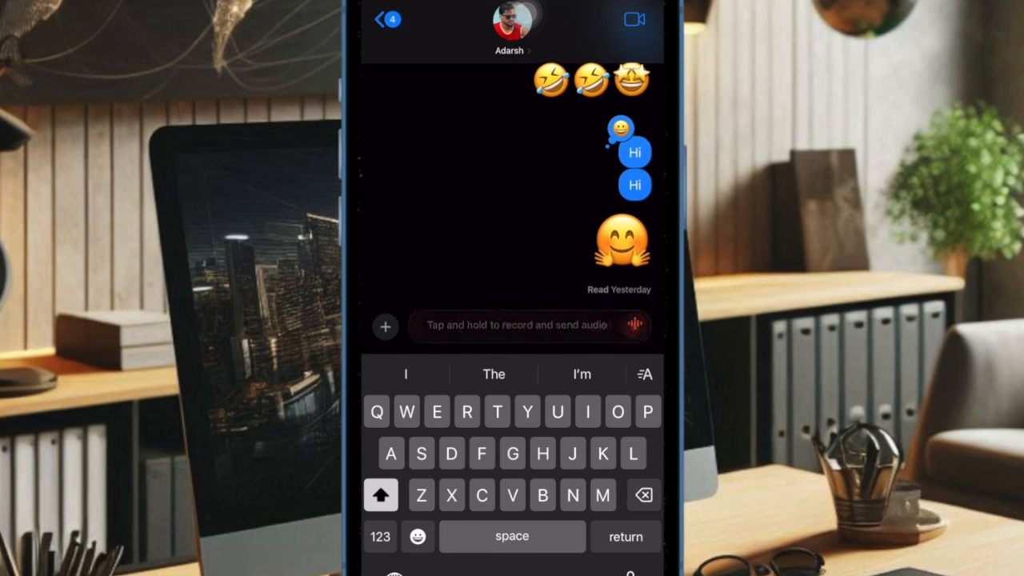
# Record a short voice note, send it to the chat, and switch to the emoji keyboard.
pyautogui.click(634, 327)
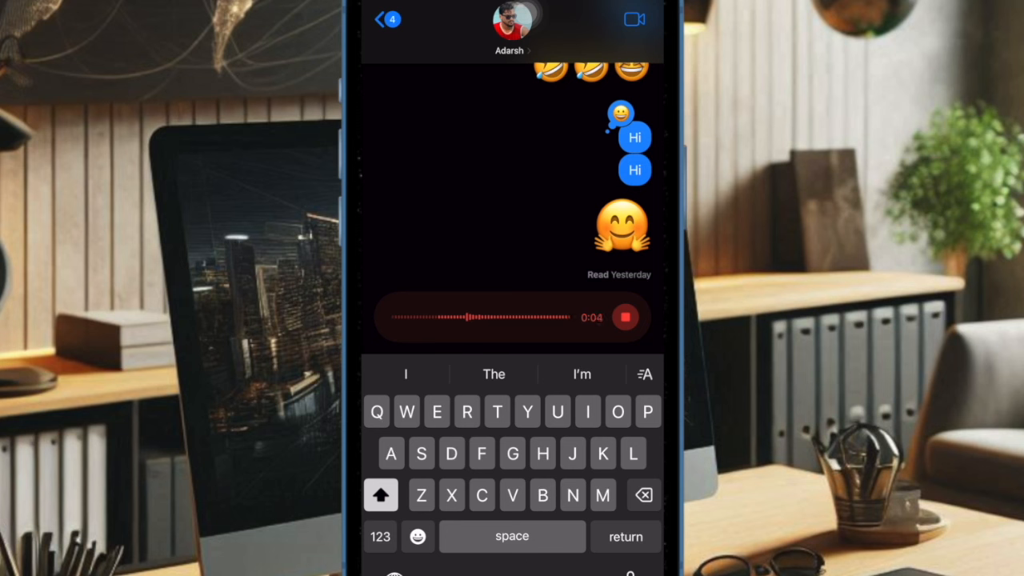
pyautogui.click(626, 317)
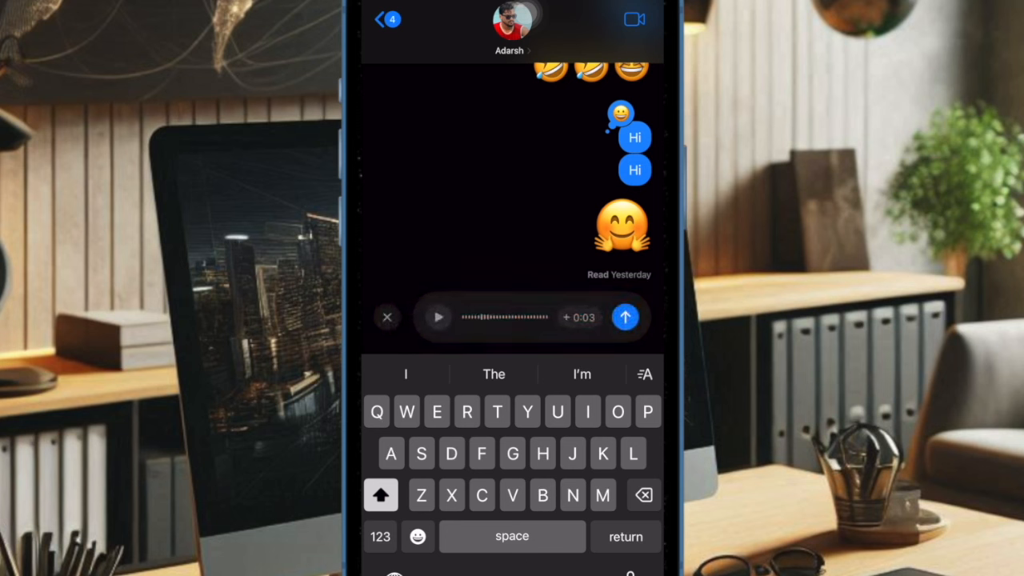
pyautogui.click(625, 316)
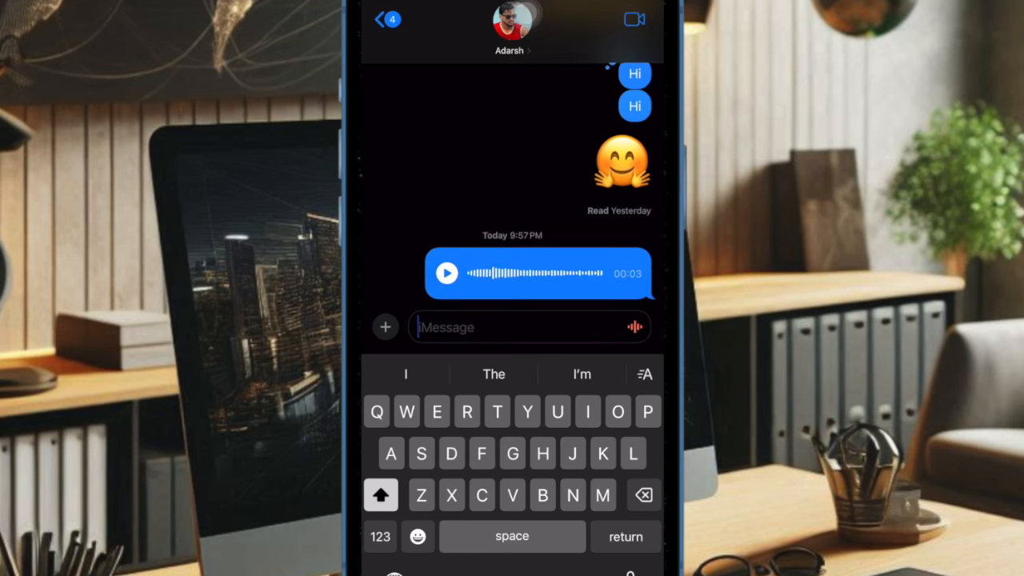
pyautogui.click(416, 536)
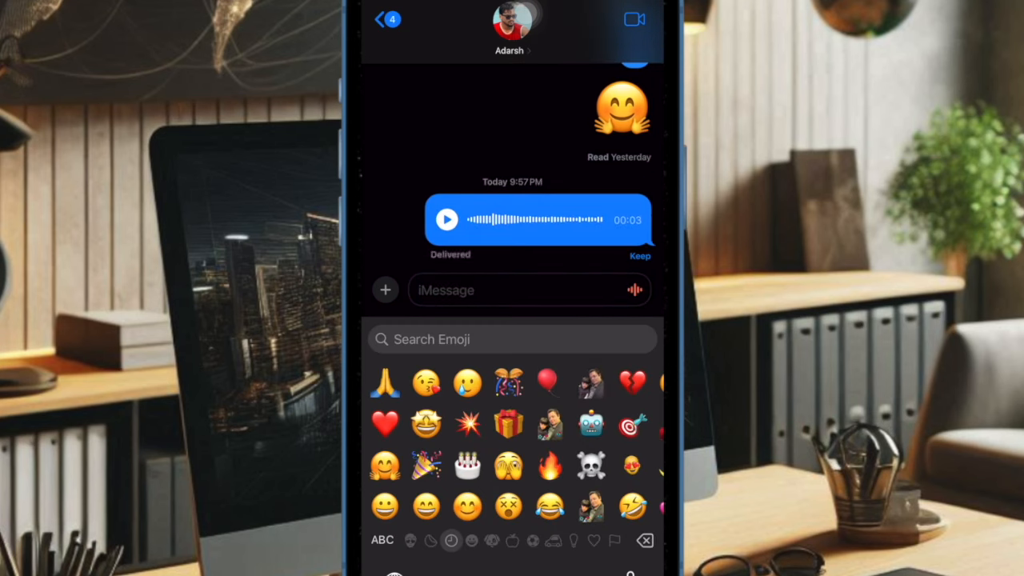
# Send a message of two star-struck emojis to the chat.
pyautogui.click(425, 424)
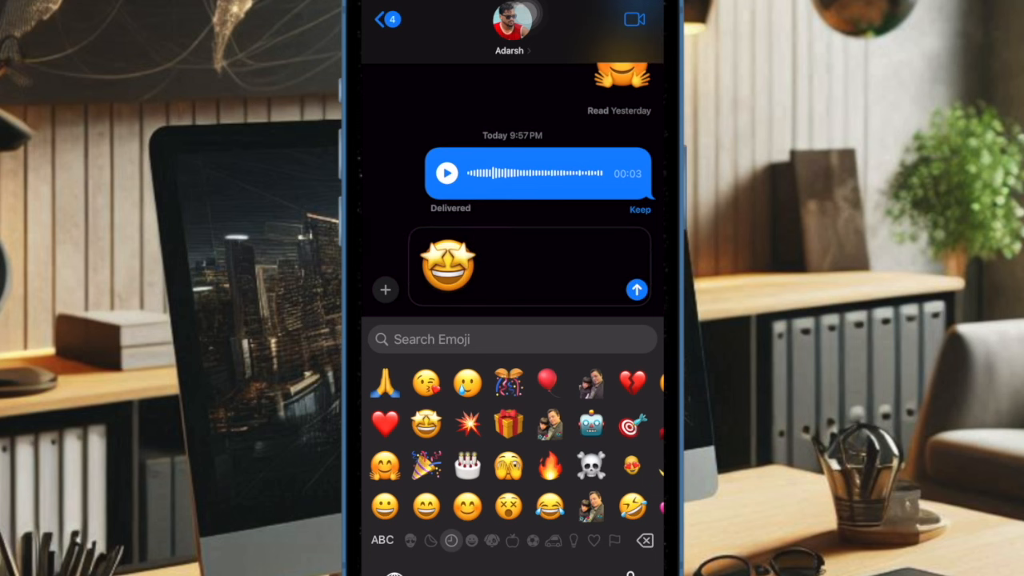
pyautogui.click(426, 424)
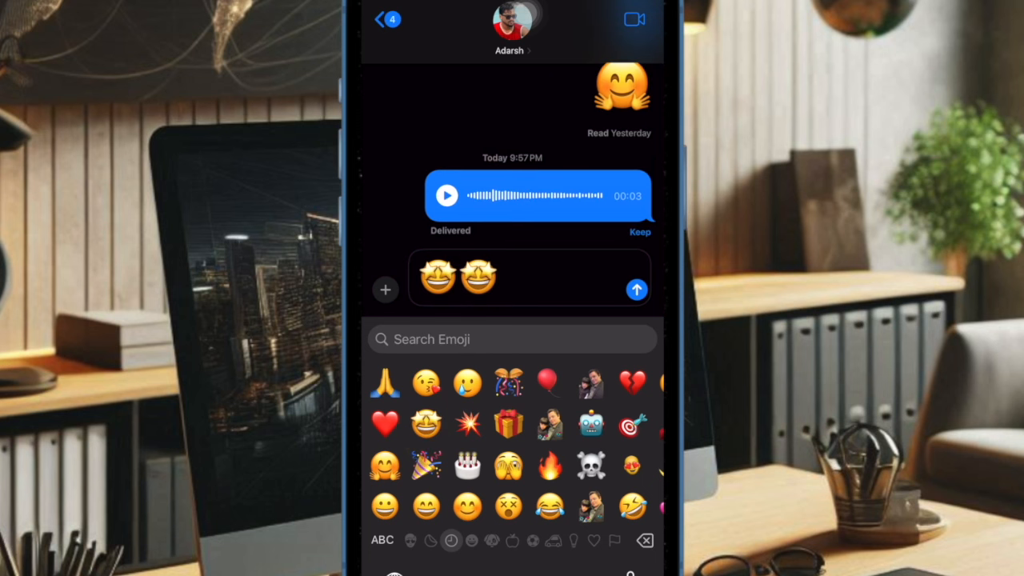
pyautogui.click(637, 290)
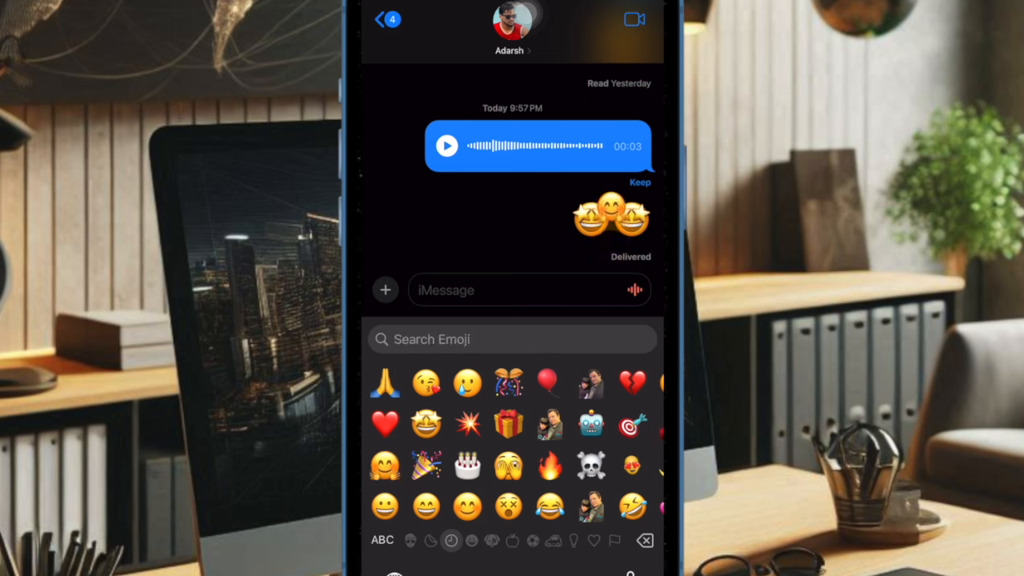
# Send a single smiling face emoji as the next message.
pyautogui.click(509, 467)
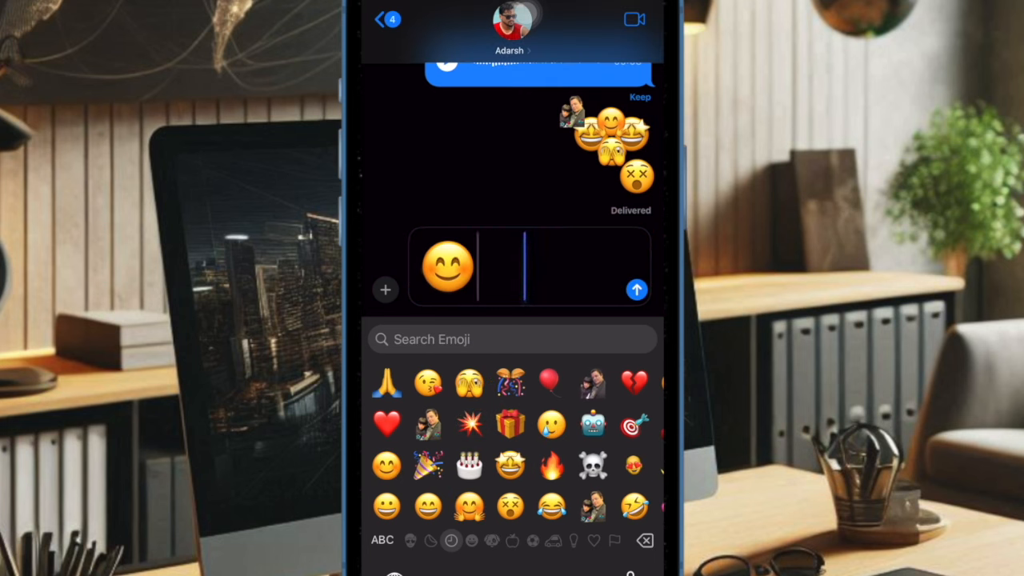
pyautogui.click(637, 289)
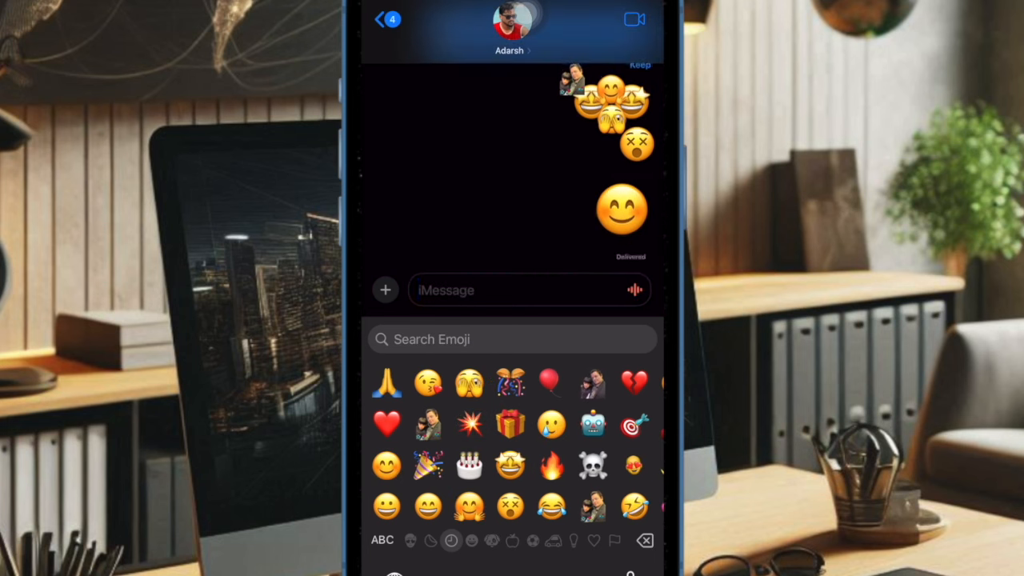